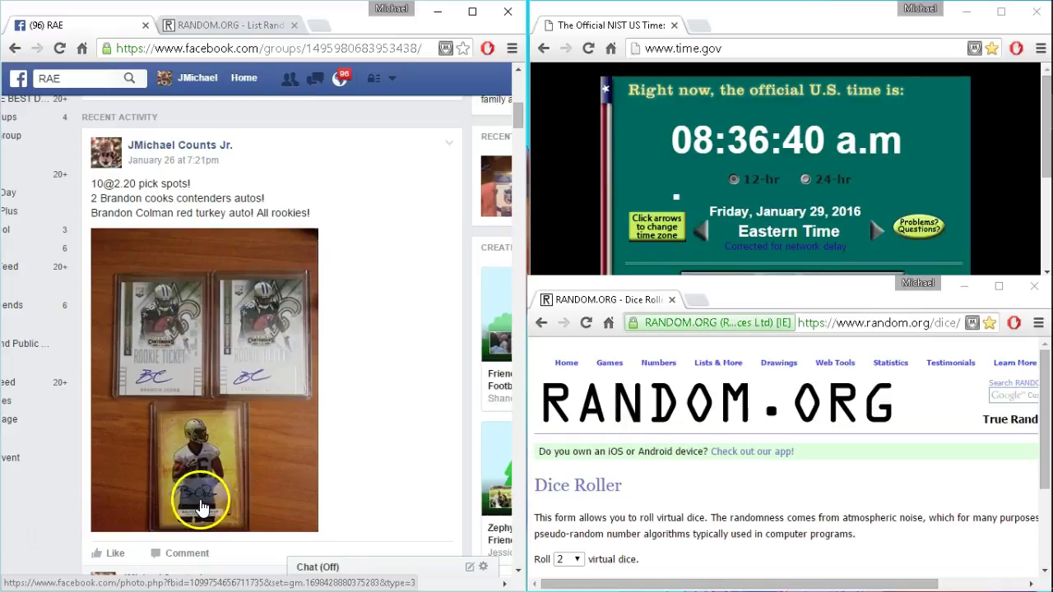
mouse_move(148, 196)
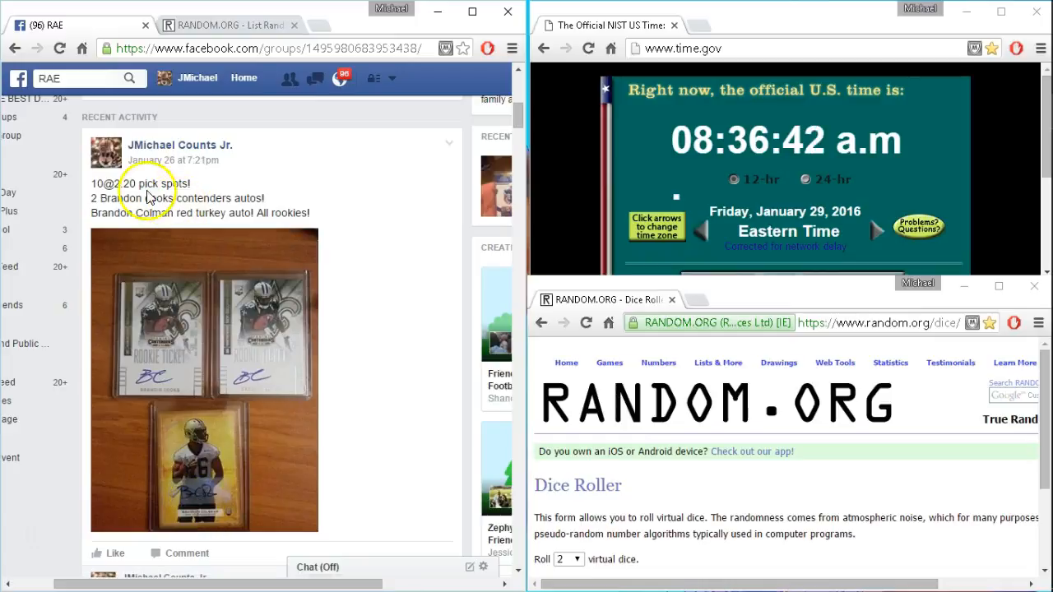
mouse_move(201, 198)
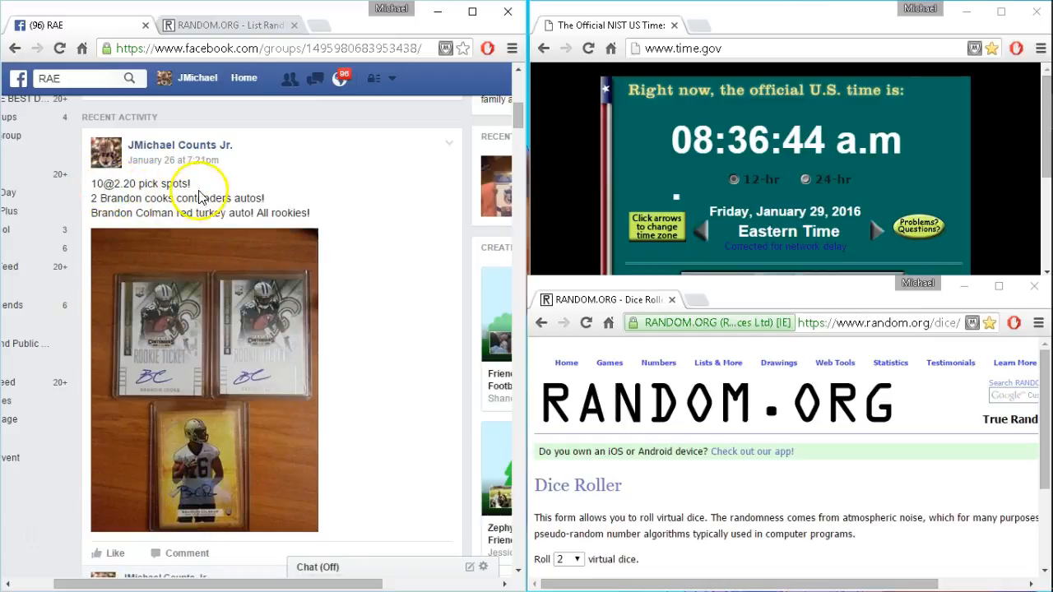
Comment 'LIVE' on the giveaway post and switch to the RANDOM.ORG List Randomizer
scroll(down, 3)
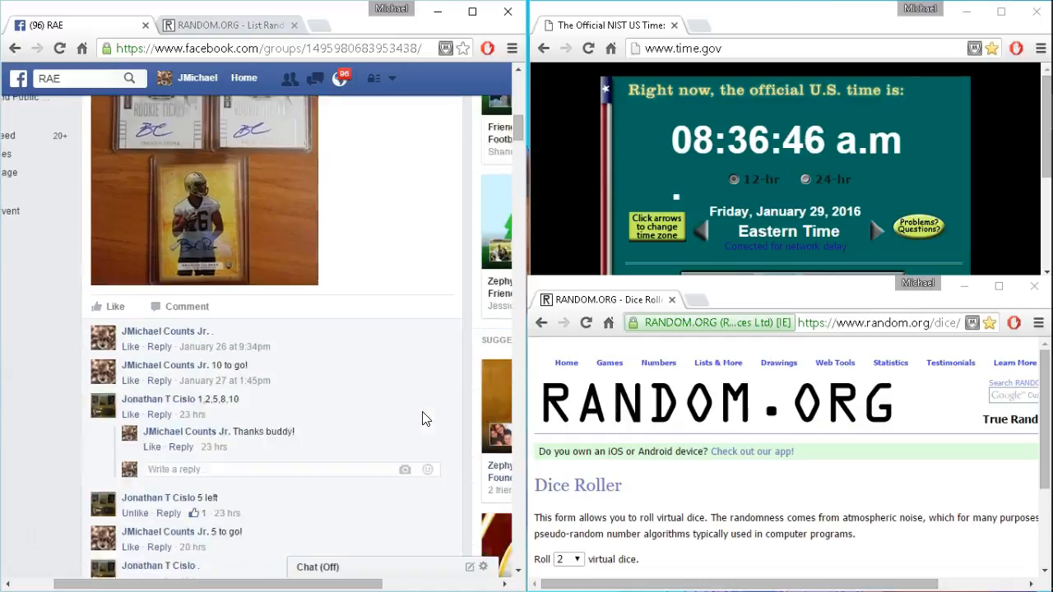
scroll(down, 3)
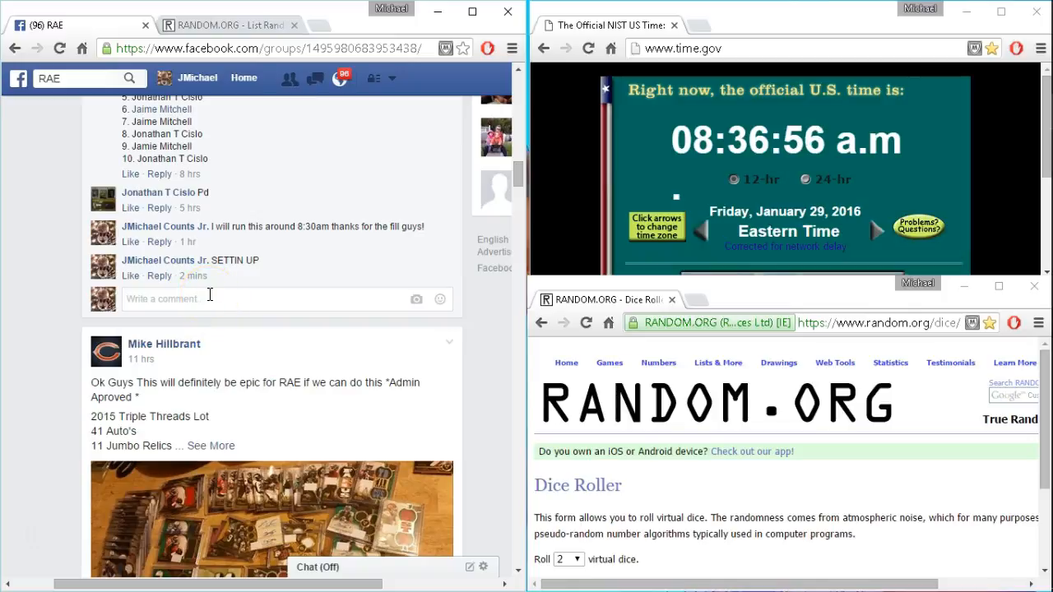
text(li)
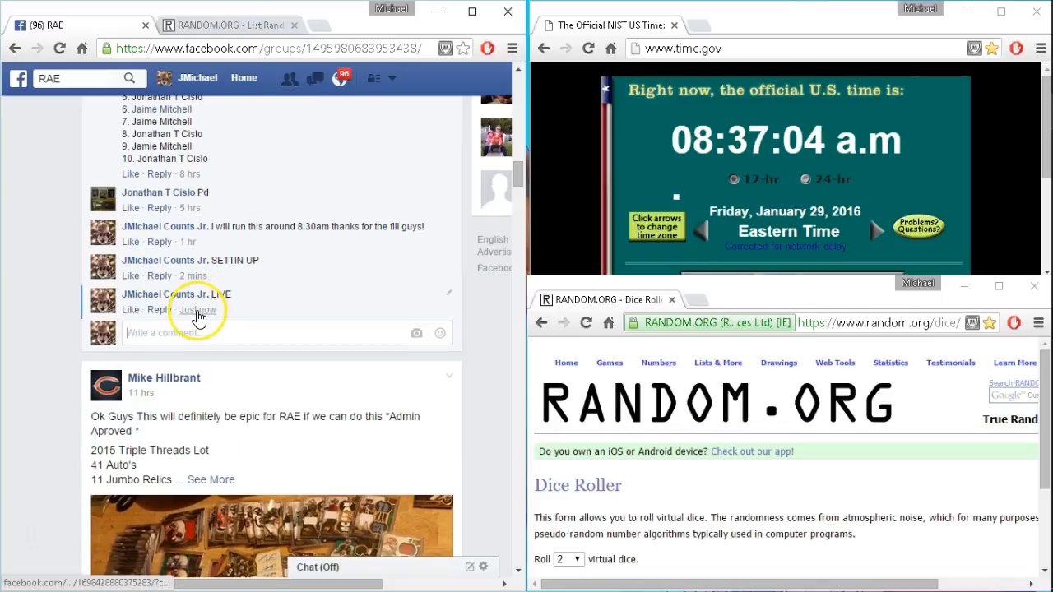
mouse_move(198, 309)
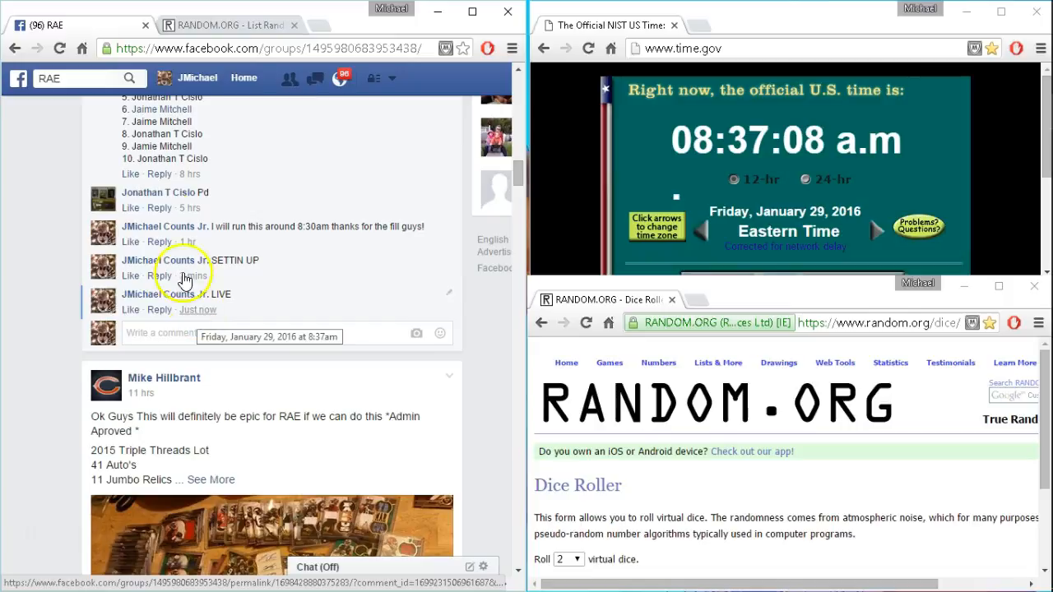
click(222, 25)
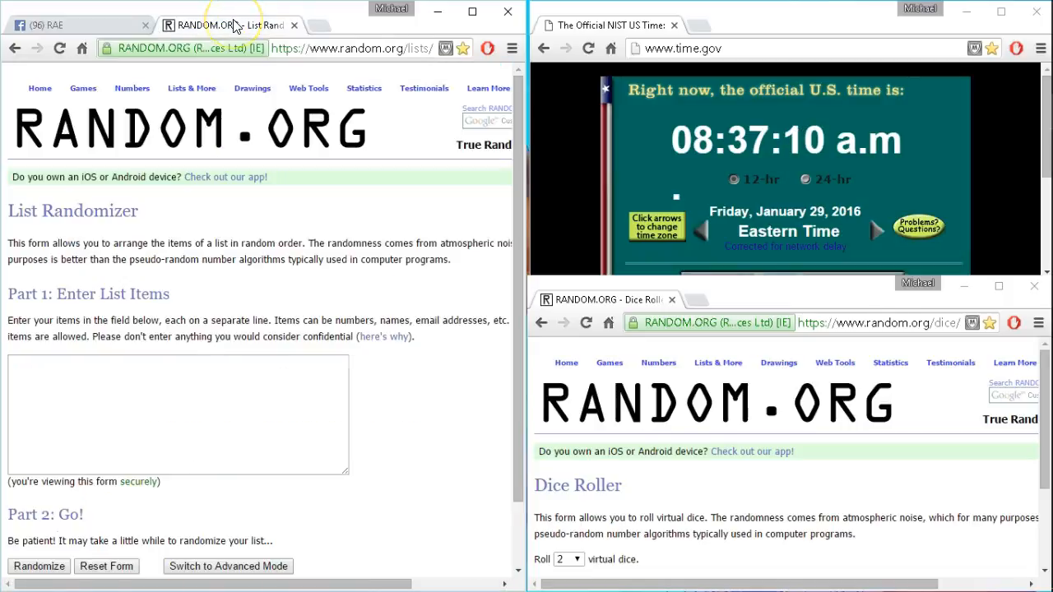
Enter the ten giveaway names in the list field and roll two dice, getting 4 and 6
click(138, 395)
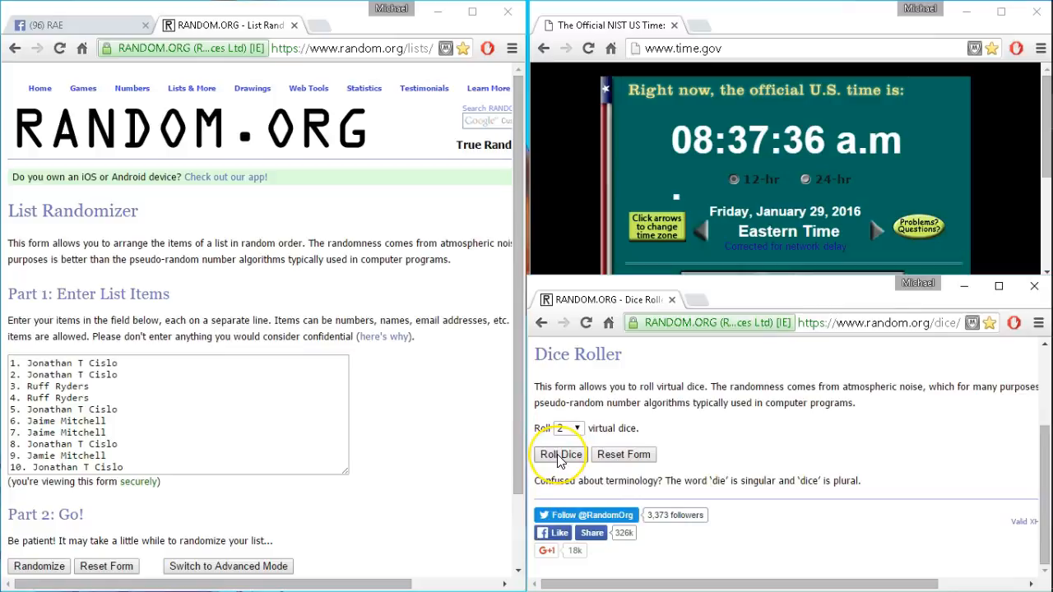
click(559, 454)
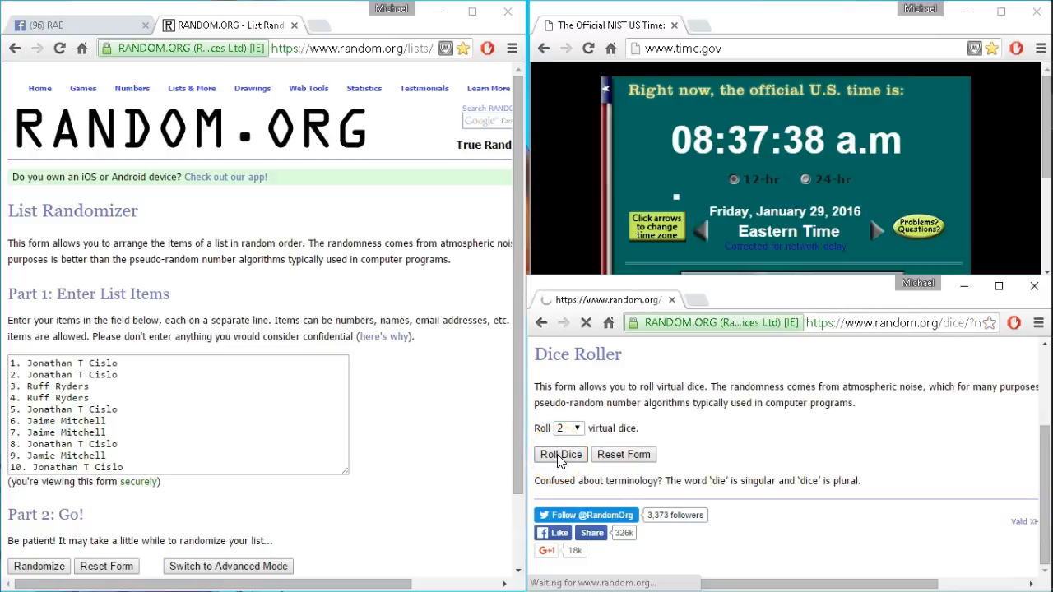
click(559, 454)
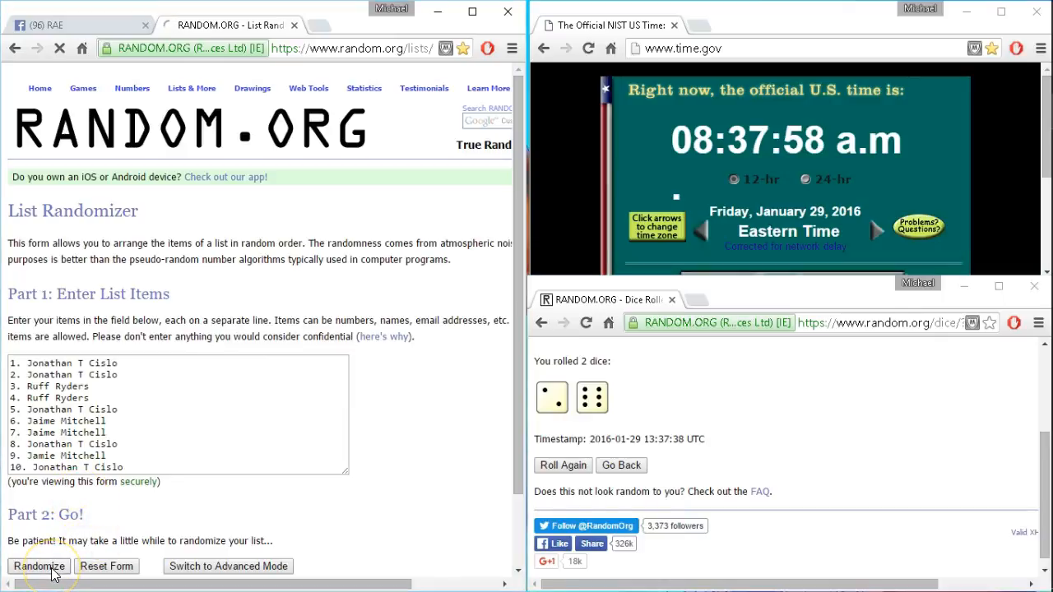
Randomize the ten-name list and reshuffle it through the first several rounds
click(43, 566)
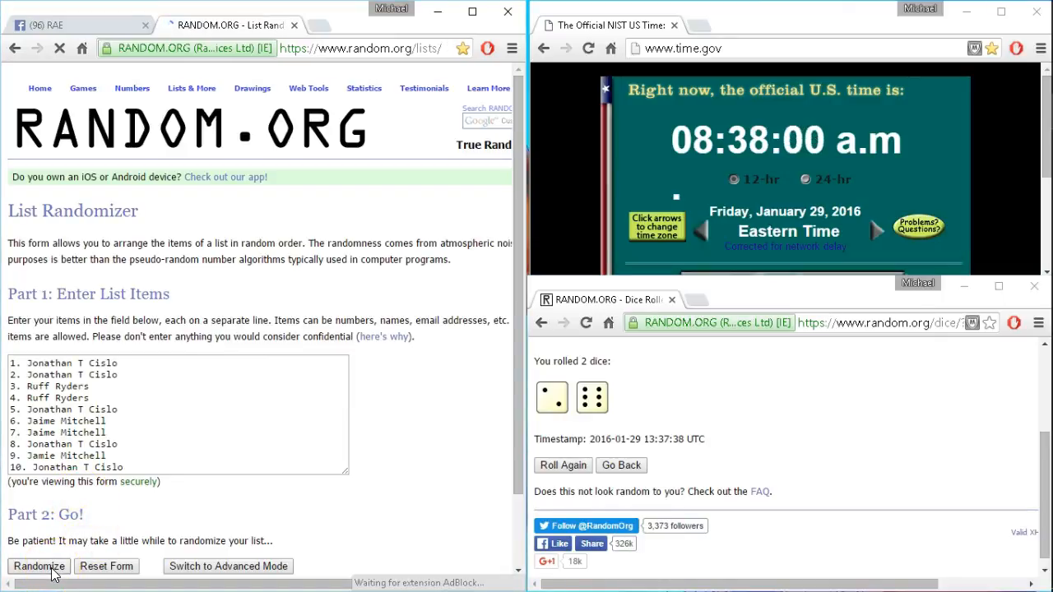
click(42, 565)
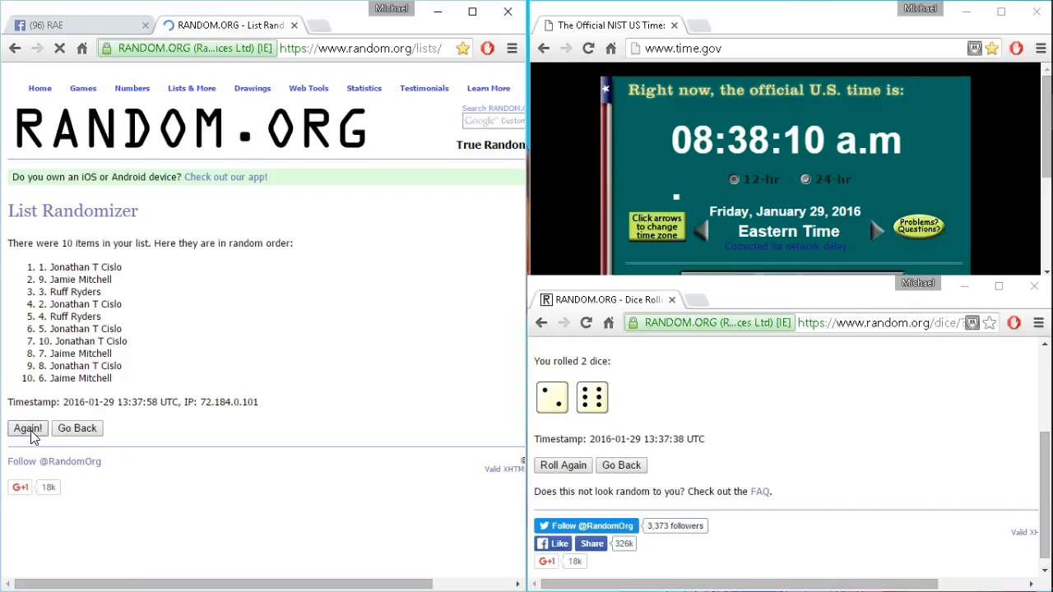
click(26, 428)
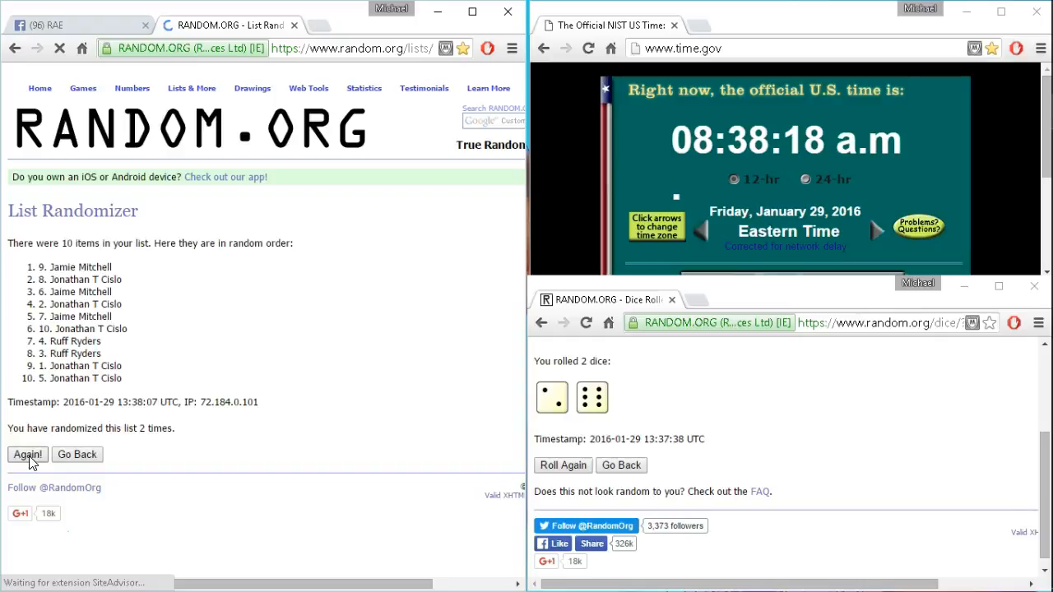
click(26, 454)
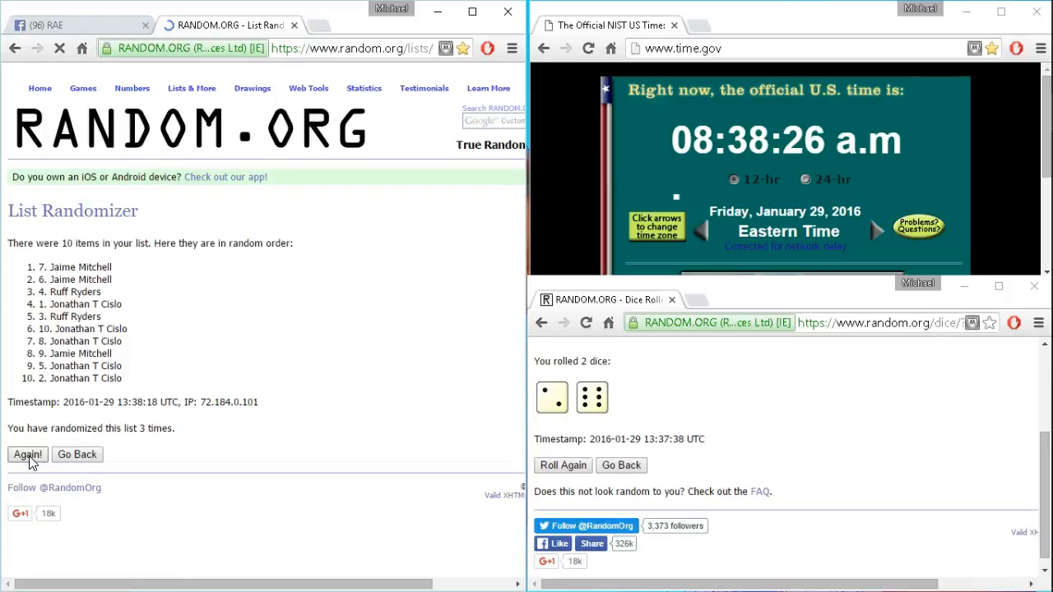
click(27, 454)
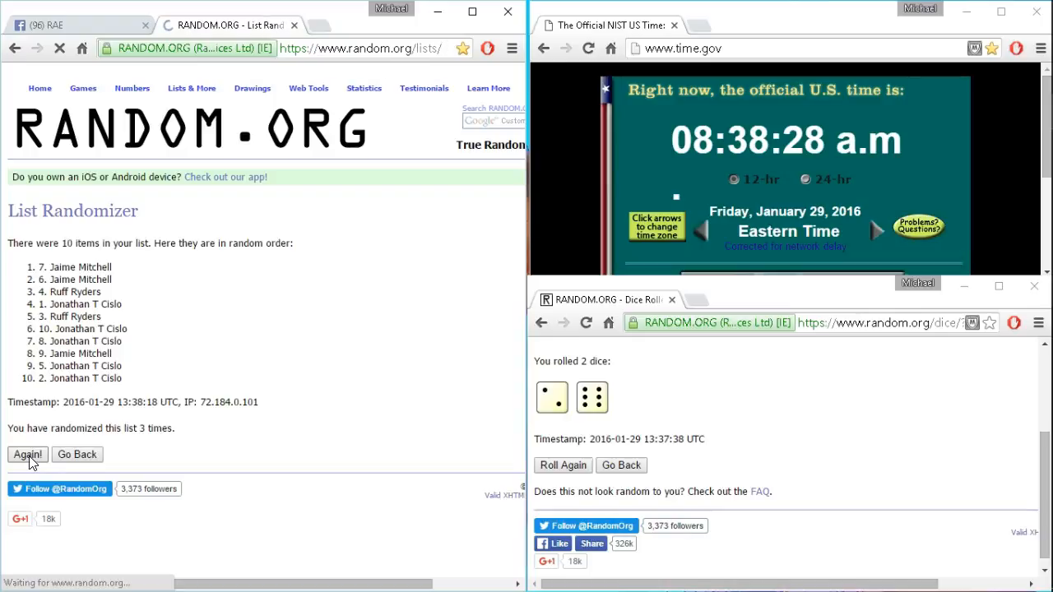
click(26, 454)
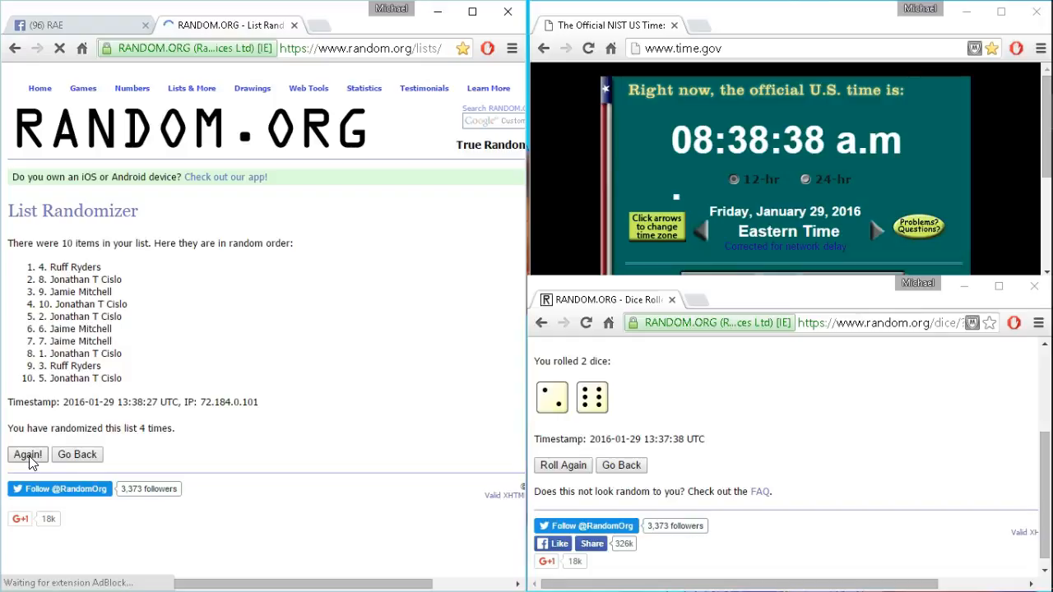
click(27, 454)
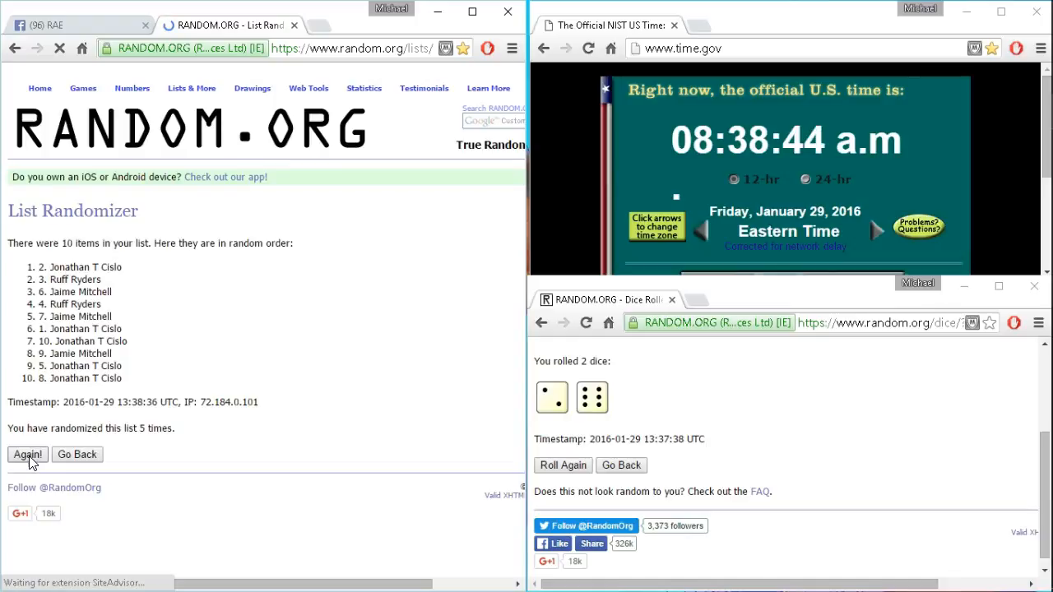
click(27, 454)
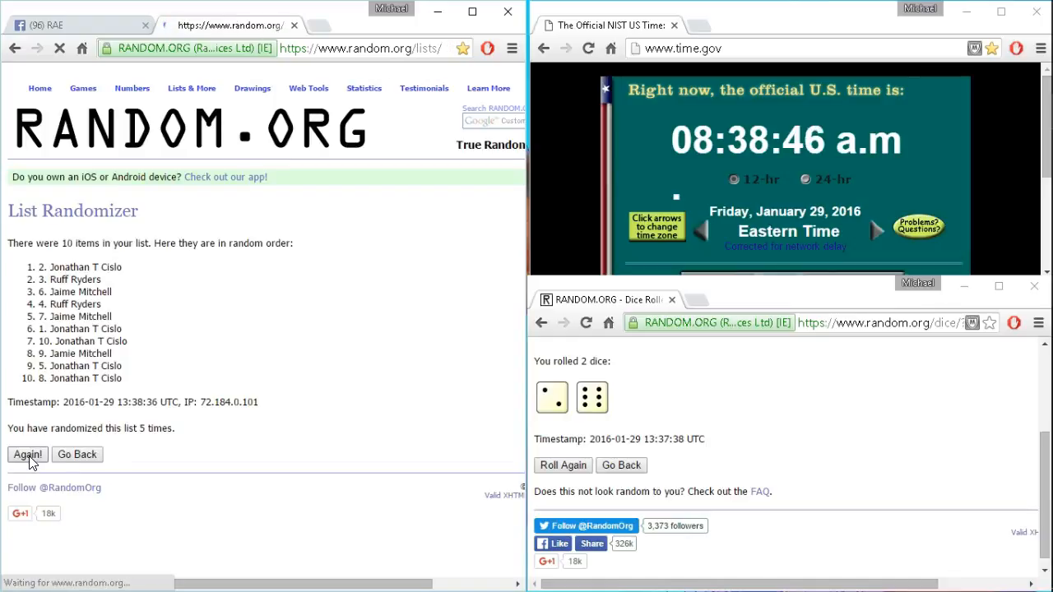
click(27, 454)
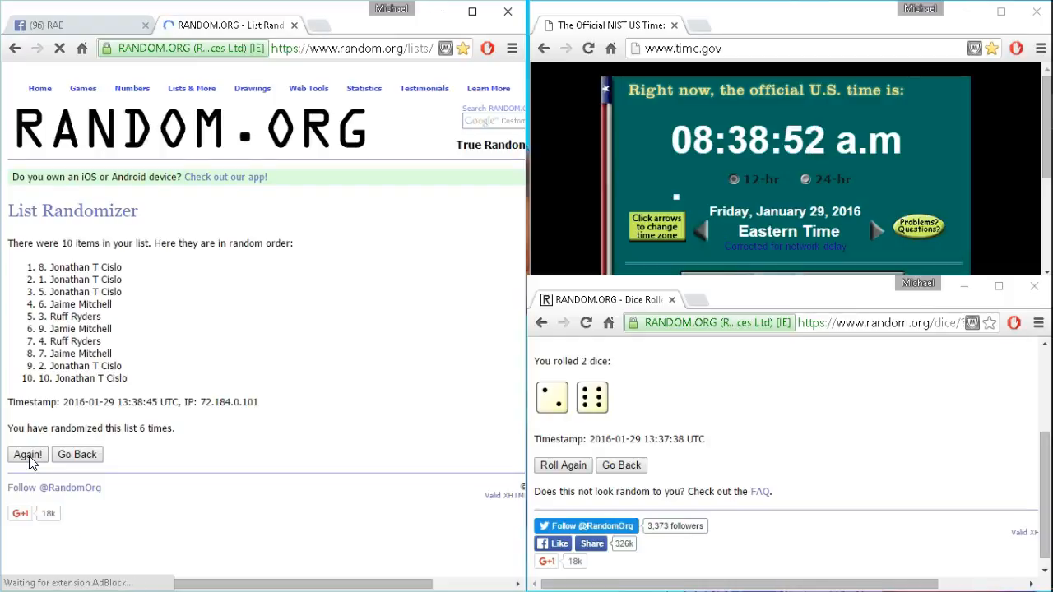
click(27, 454)
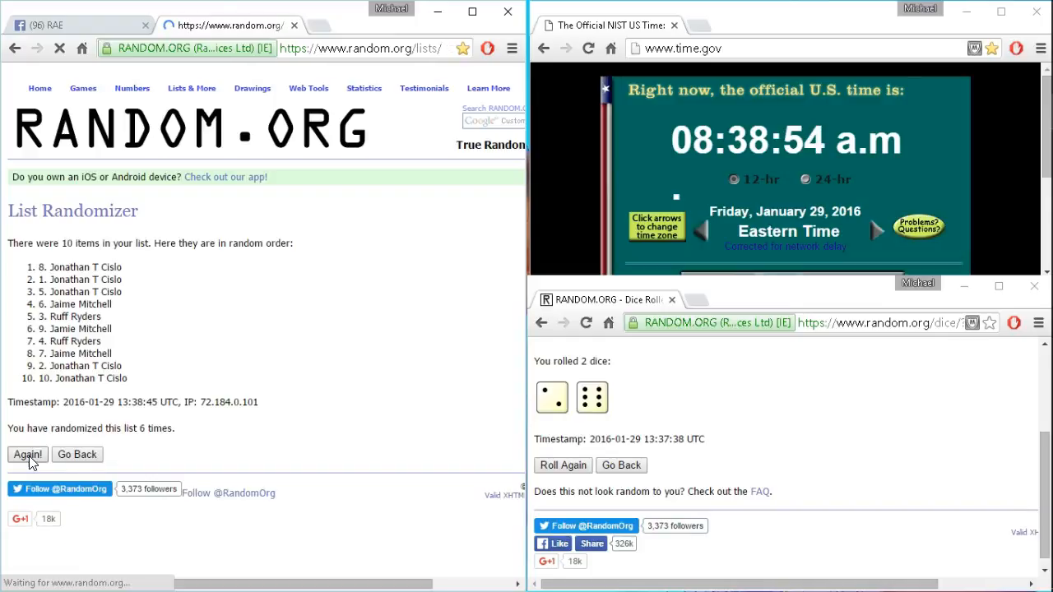
click(26, 454)
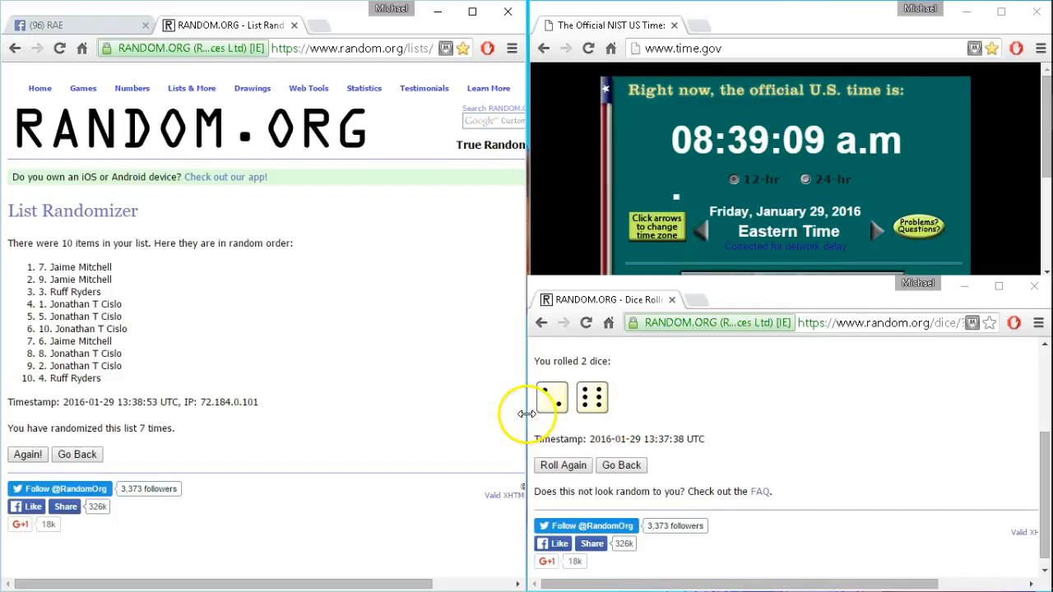
mouse_move(832, 134)
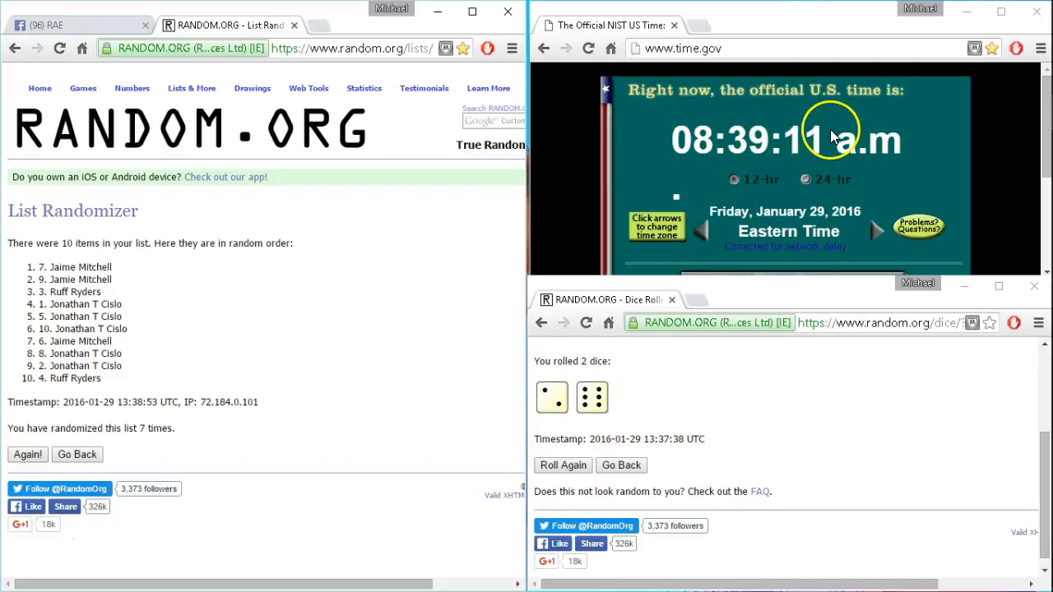
mouse_move(105, 408)
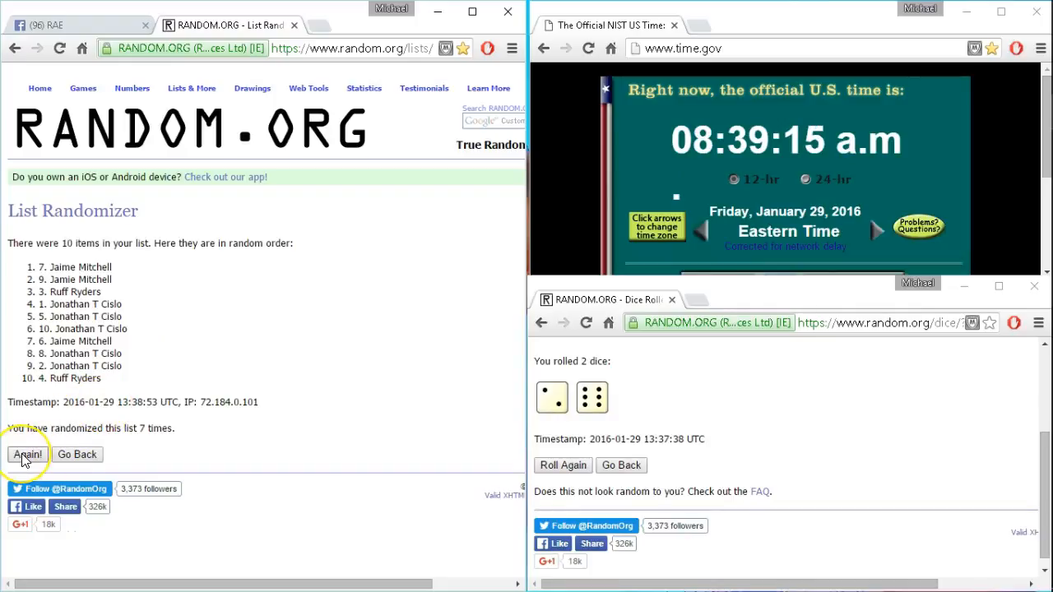
click(26, 454)
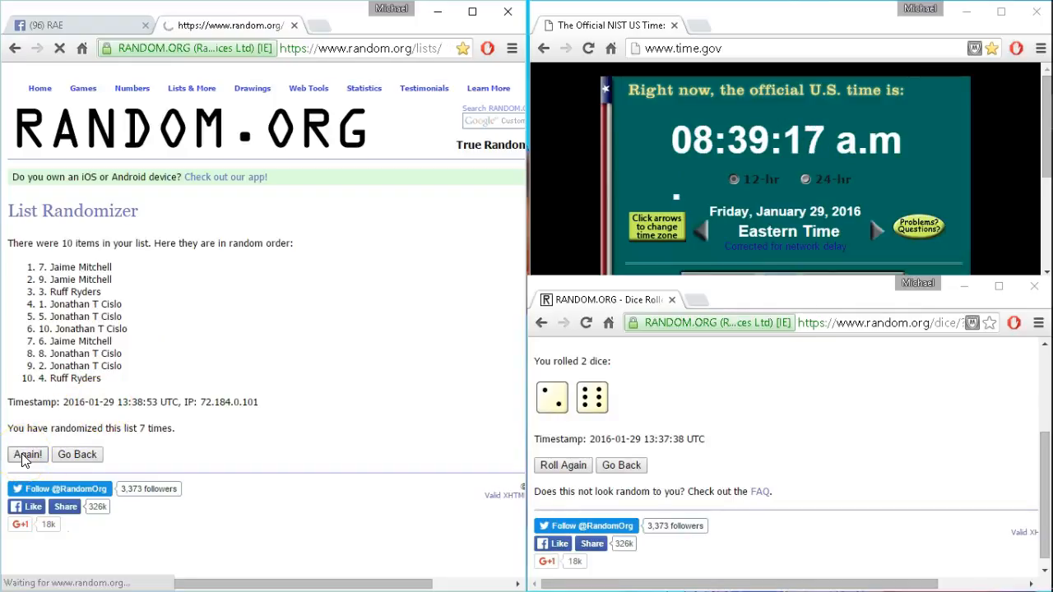
click(26, 454)
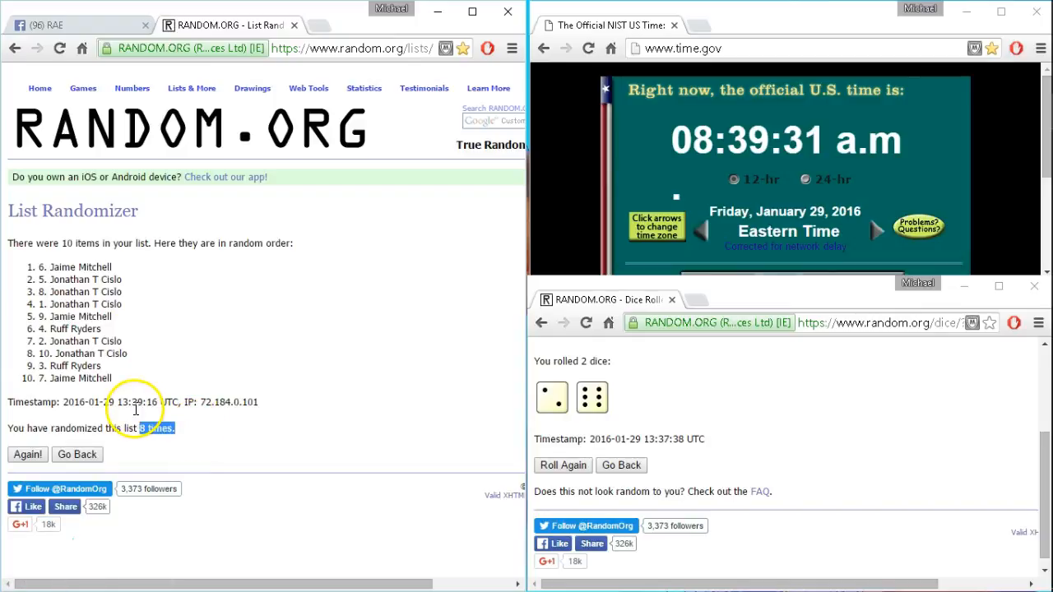
mouse_move(596, 426)
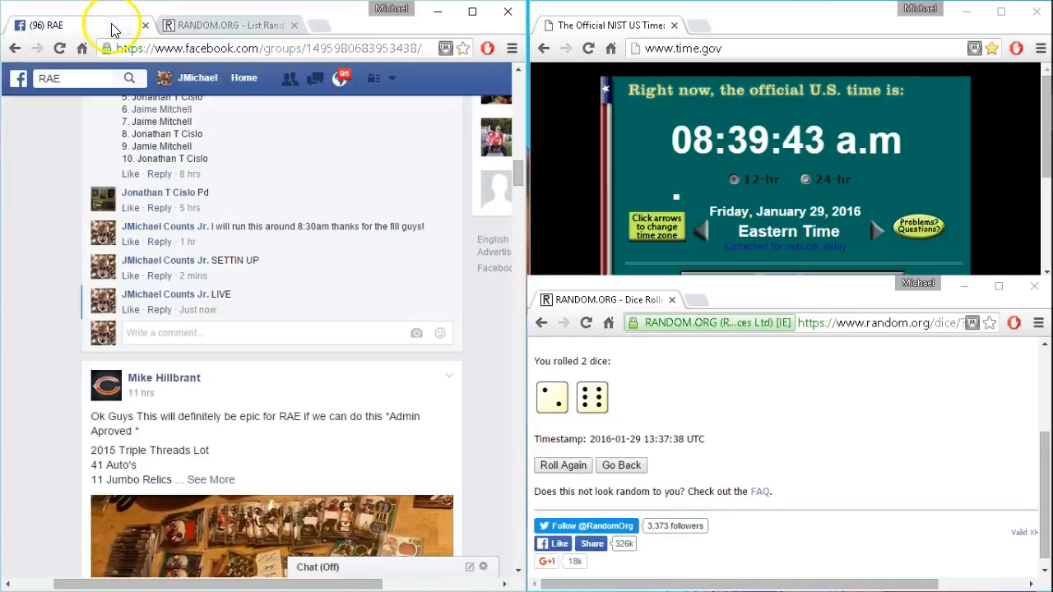
Post a 'DONE' comment under the earlier 'LIVE' reply on the card-break thread
click(254, 332)
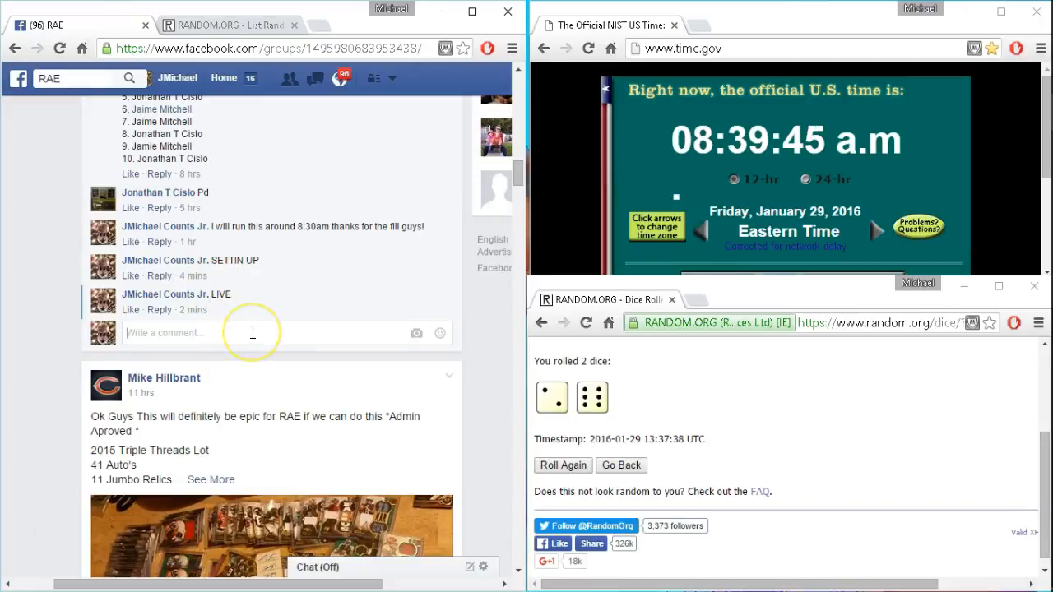
text(d)
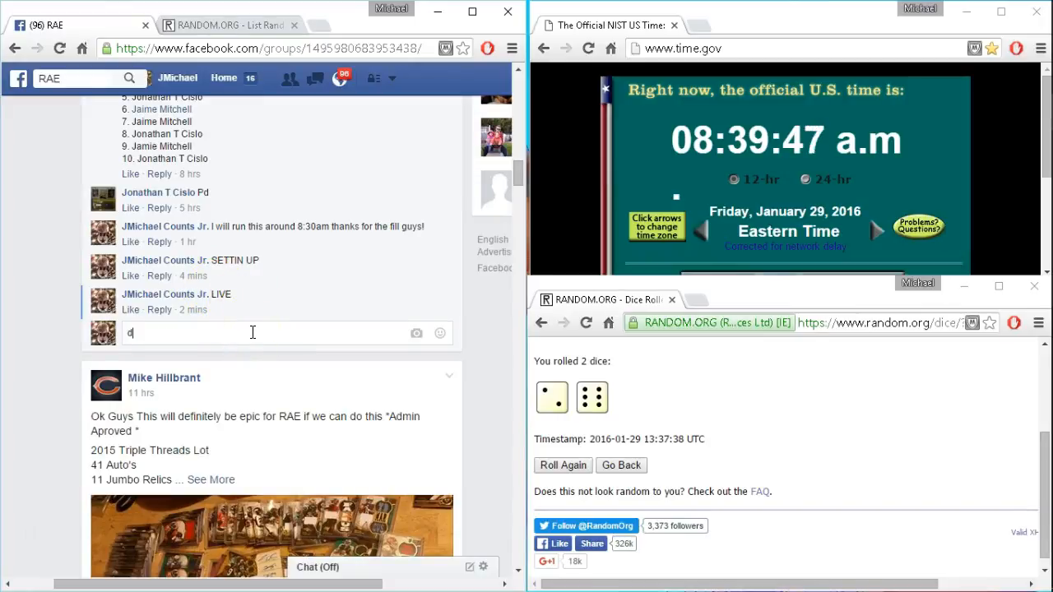
key(Backspace)
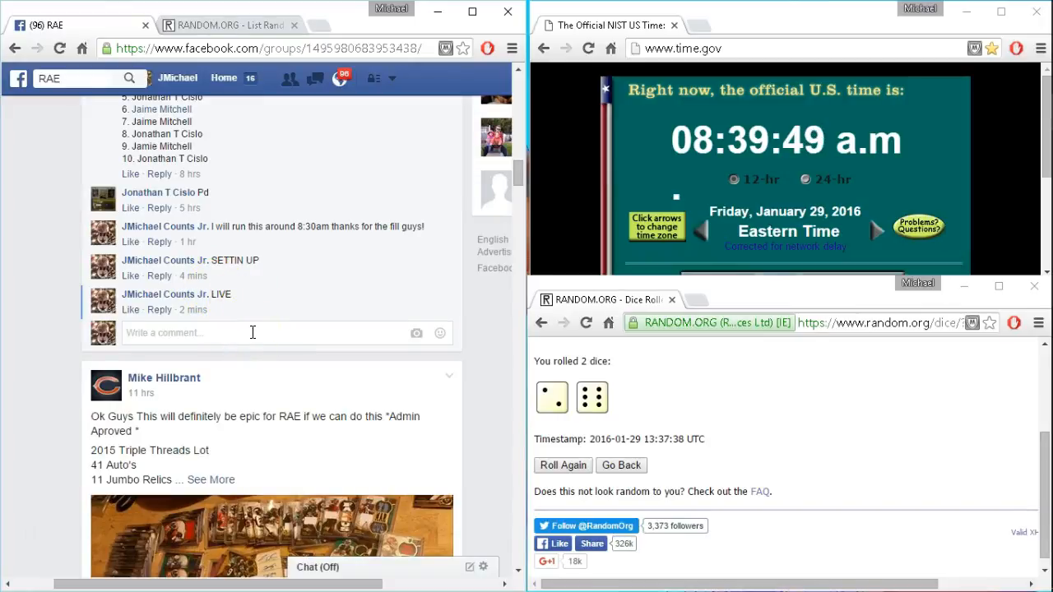
text(DONE)
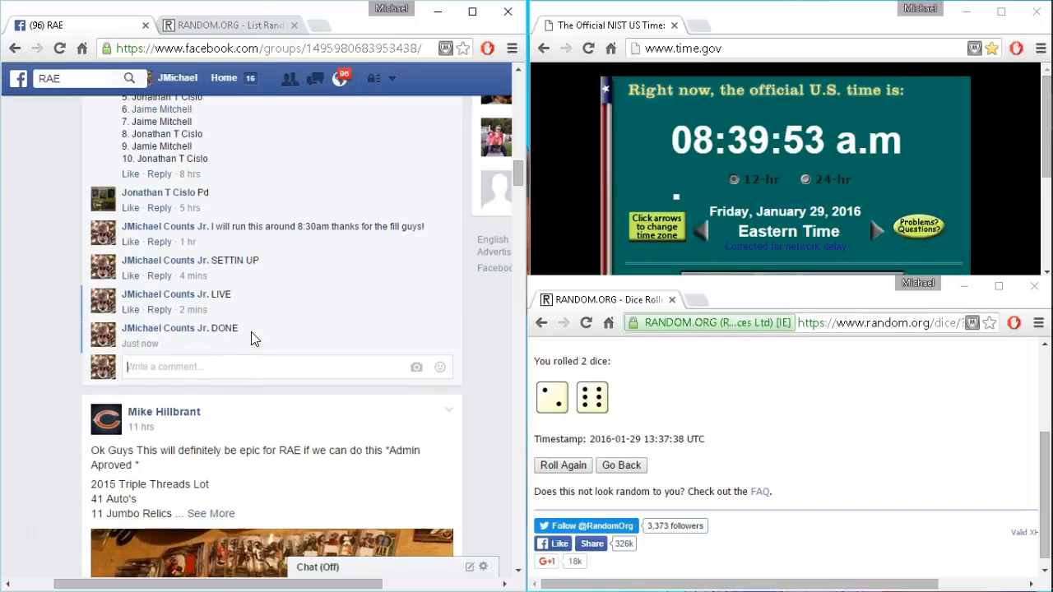
mouse_move(674, 184)
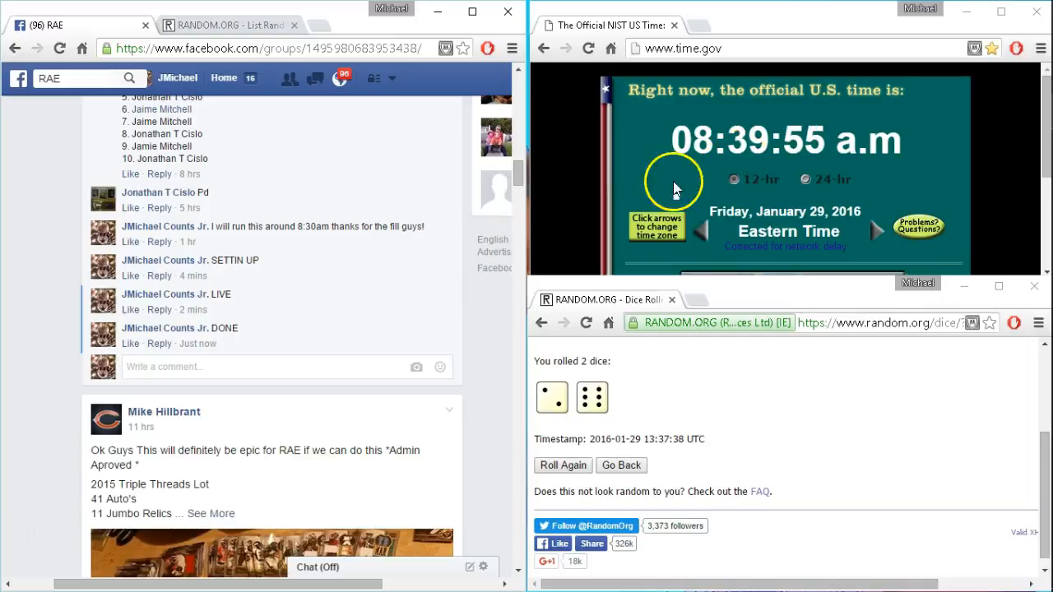